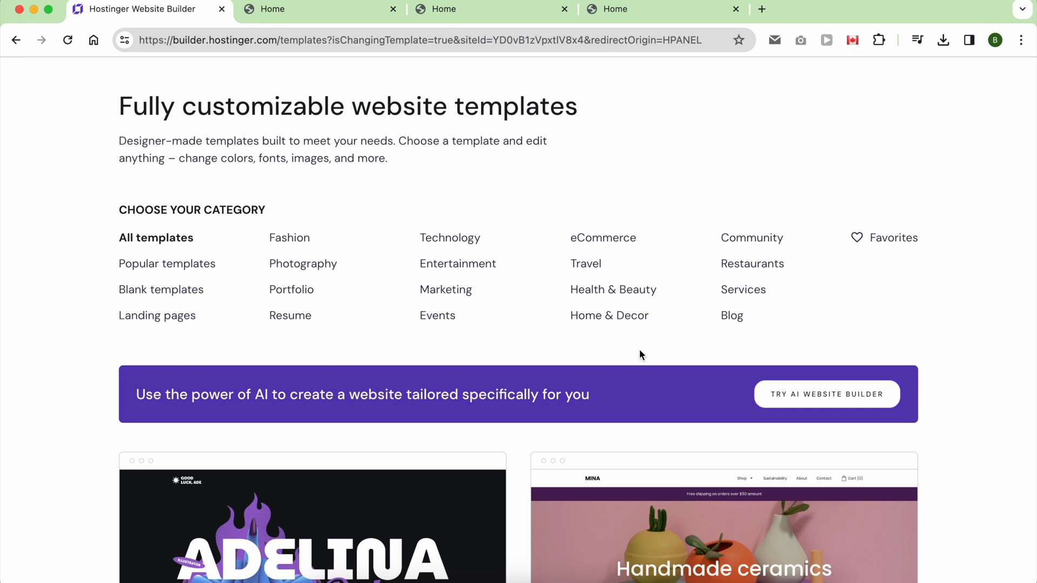
- Scroll through the template catalogue and its second page down to the Blick finance template
scroll(down, 3)
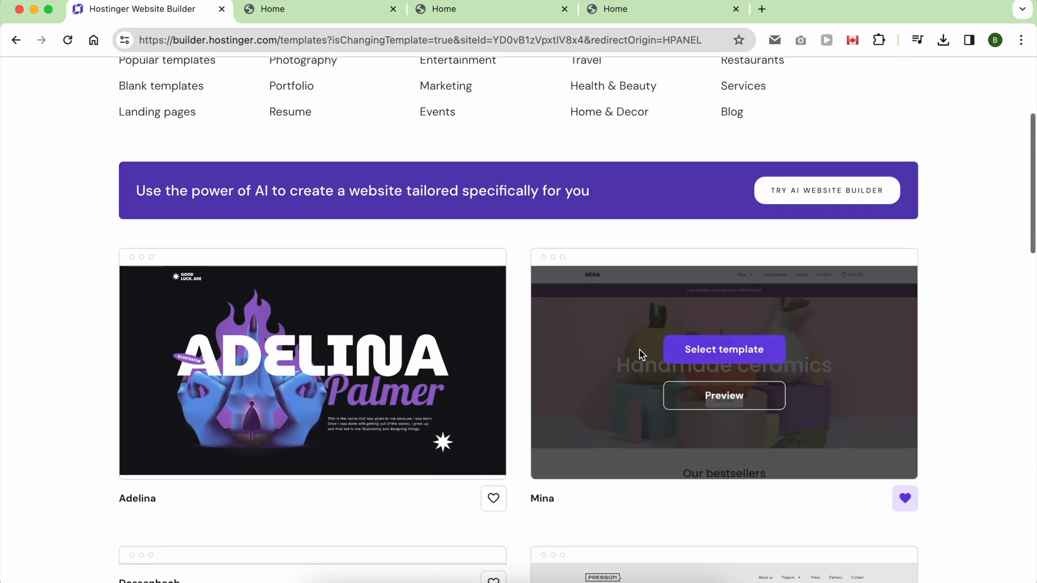
scroll(down, 3)
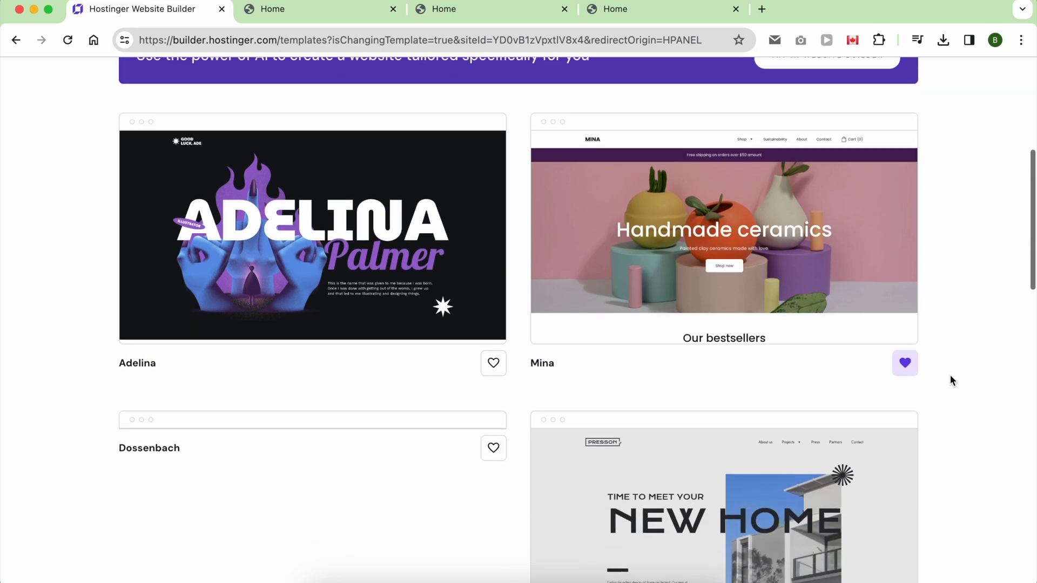
scroll(down, 3)
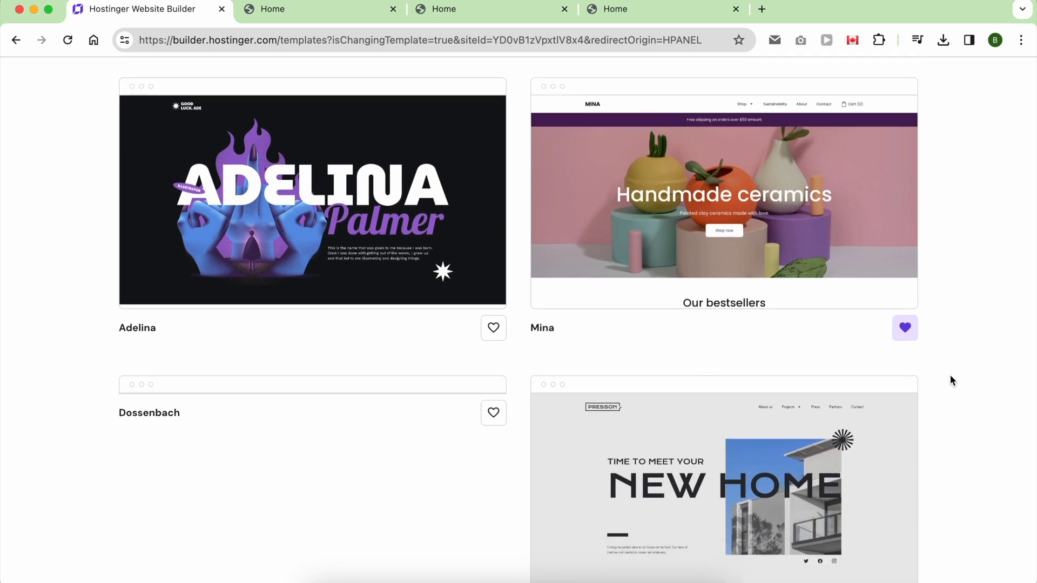
scroll(down, 3)
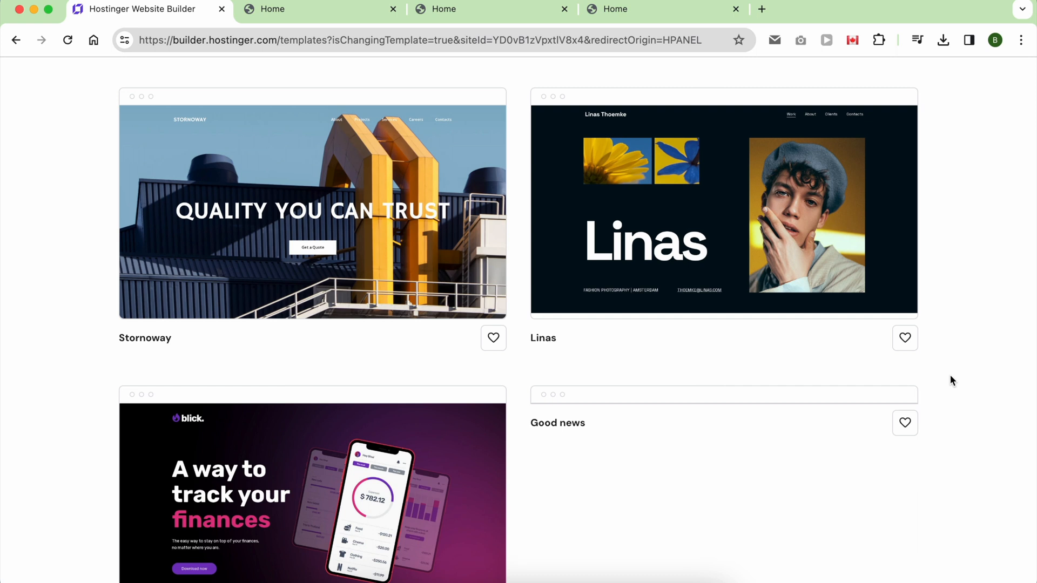
scroll(down, 3)
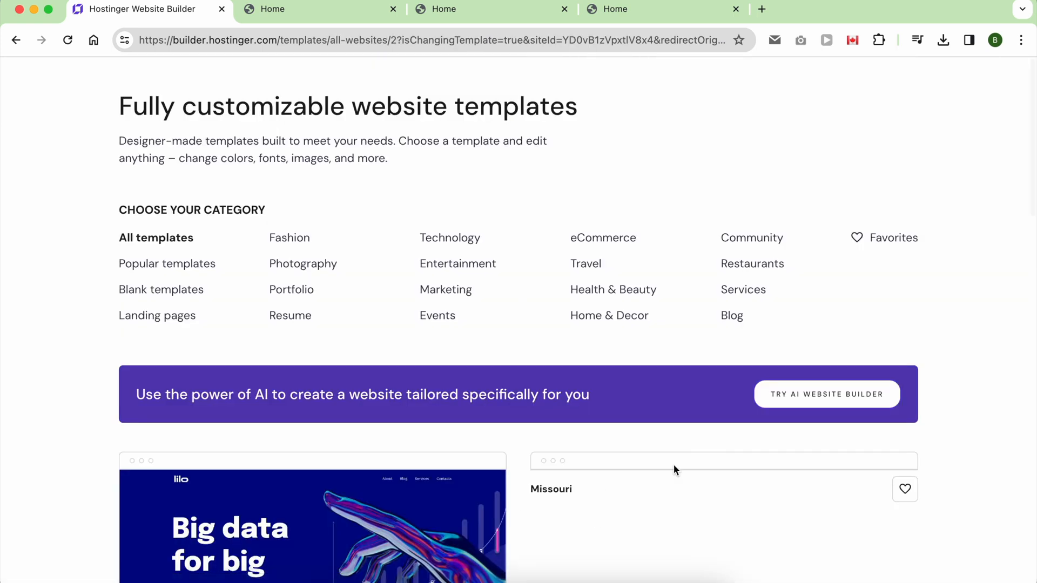
scroll(down, 3)
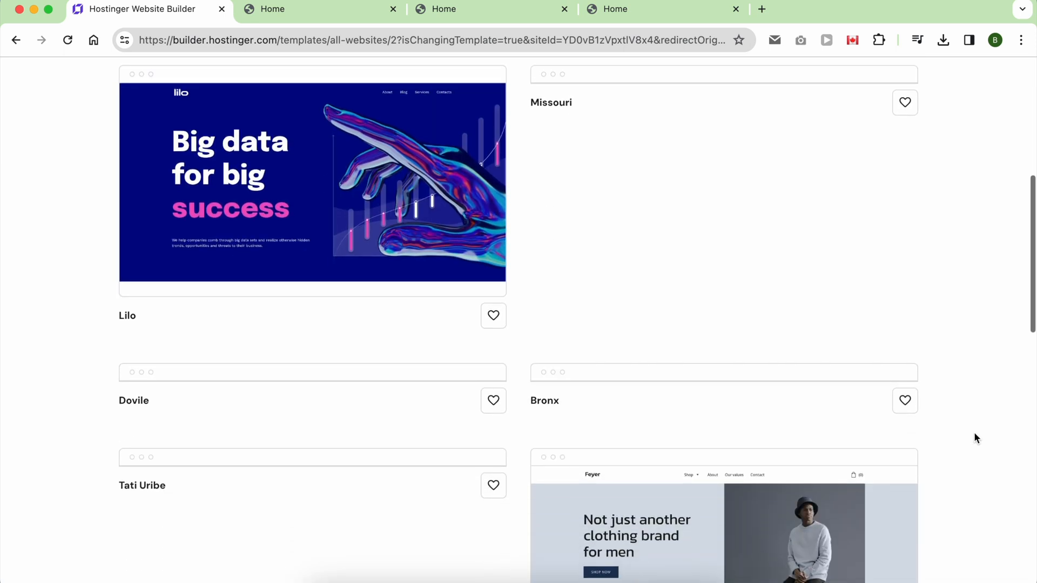
scroll(down, 3)
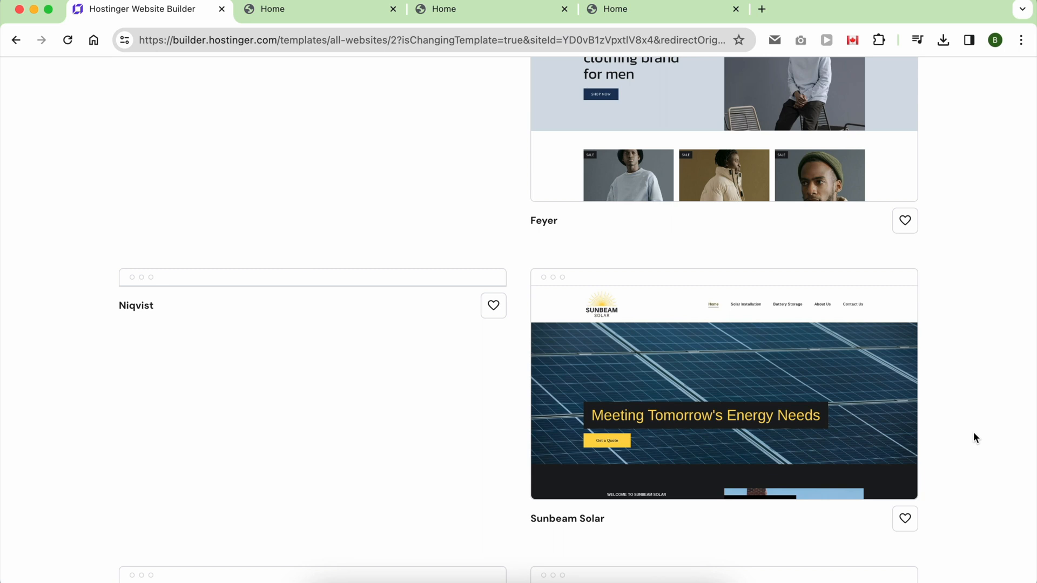
scroll(down, 3)
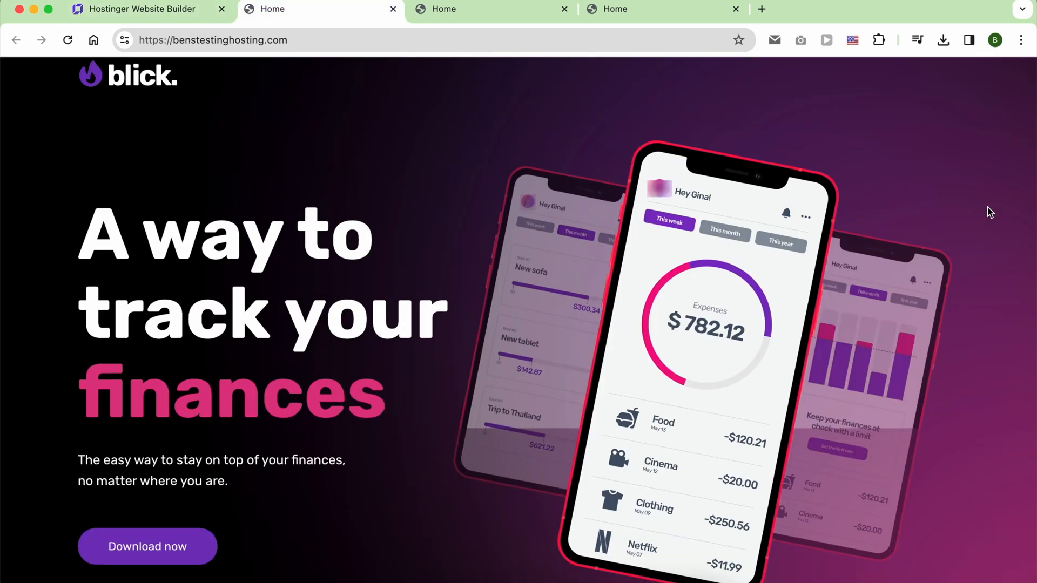
- Scroll down the Blick finance demo site to review its sections
scroll(down, 3)
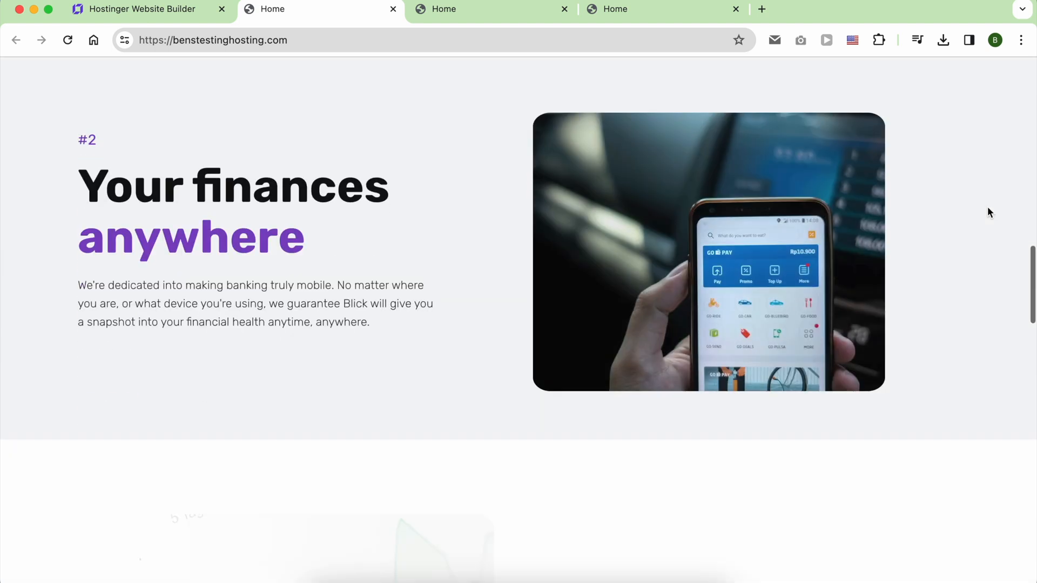
scroll(down, 3)
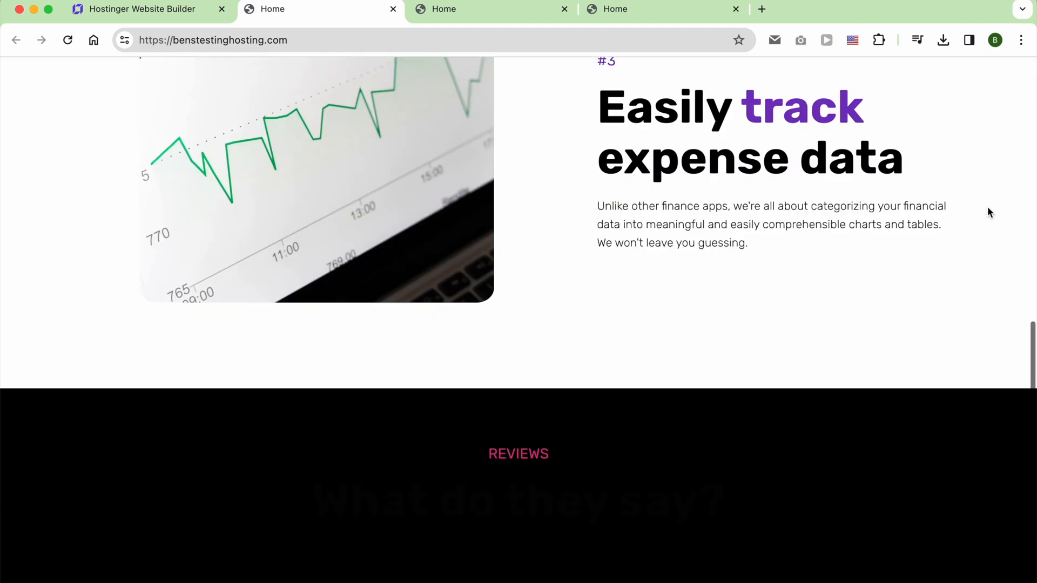
scroll(down, 3)
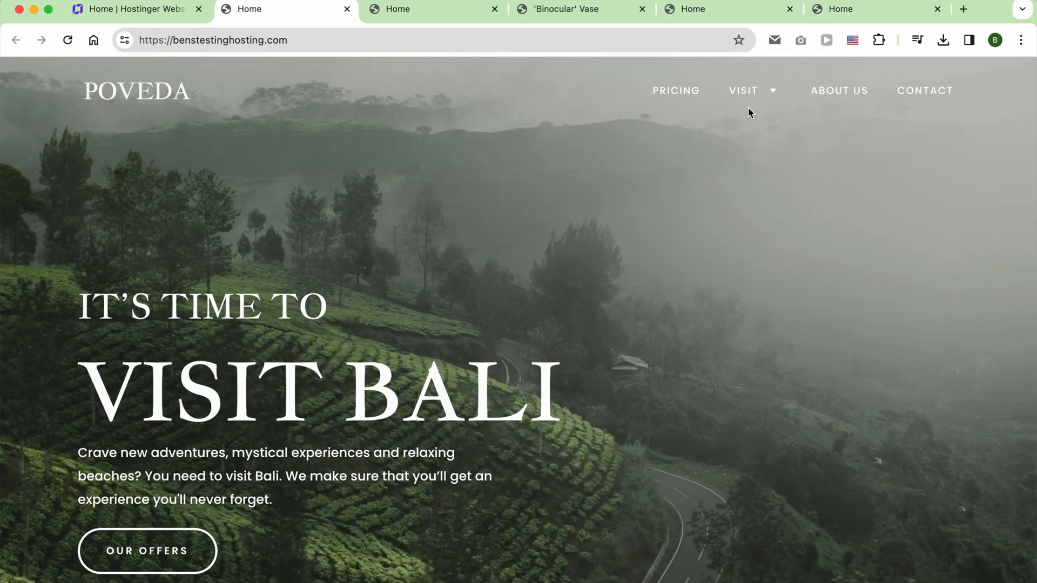
- Scroll through the Poveda Bali travel demo page's content
scroll(down, 3)
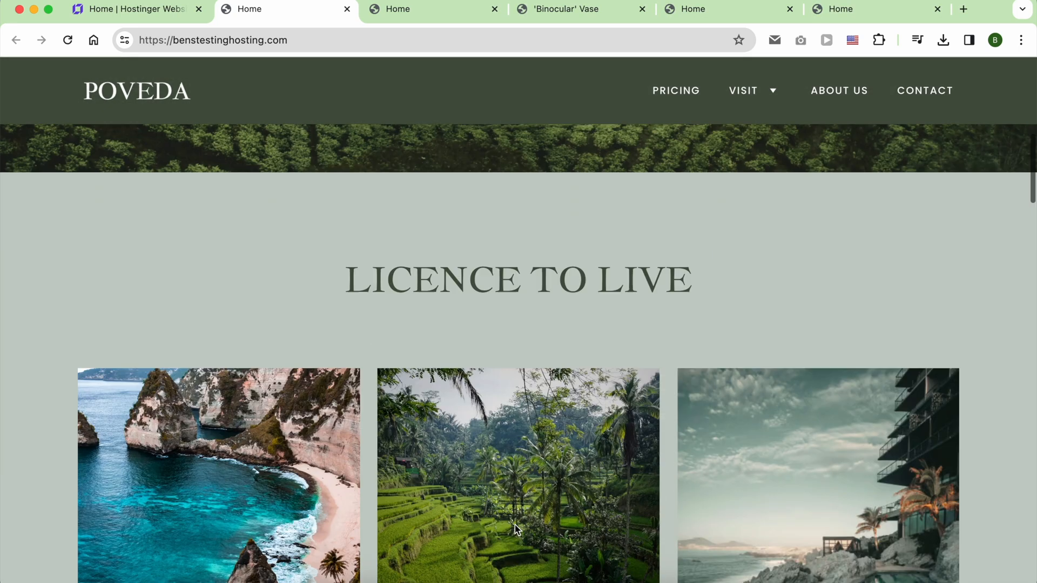
scroll(down, 3)
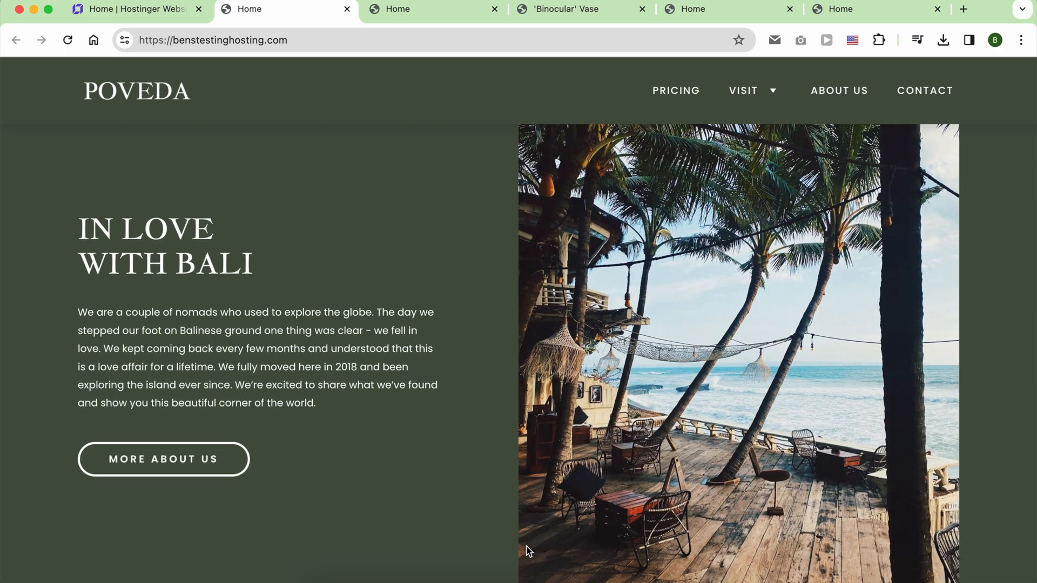
scroll(down, 3)
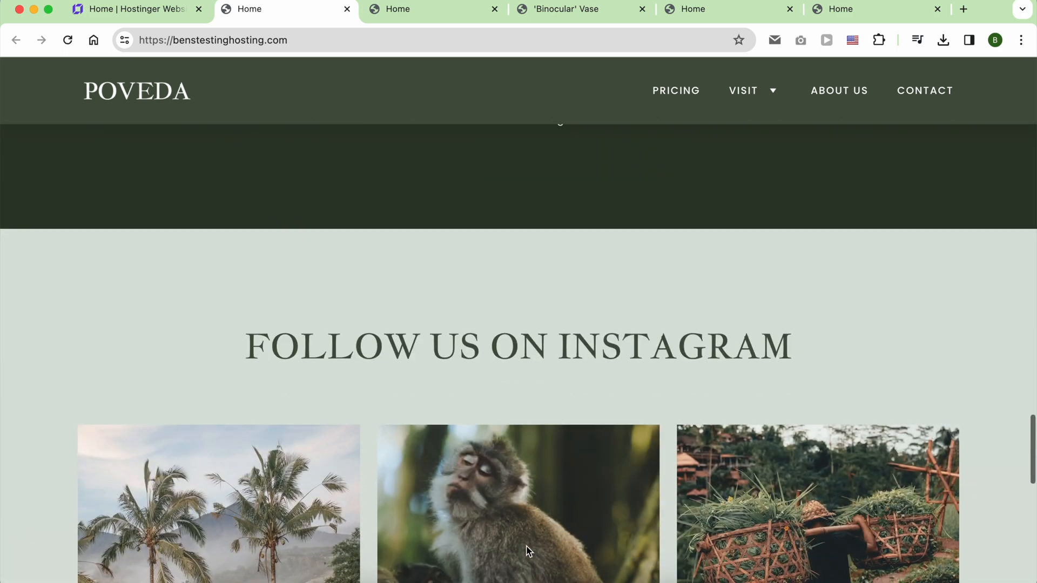
scroll(down, 3)
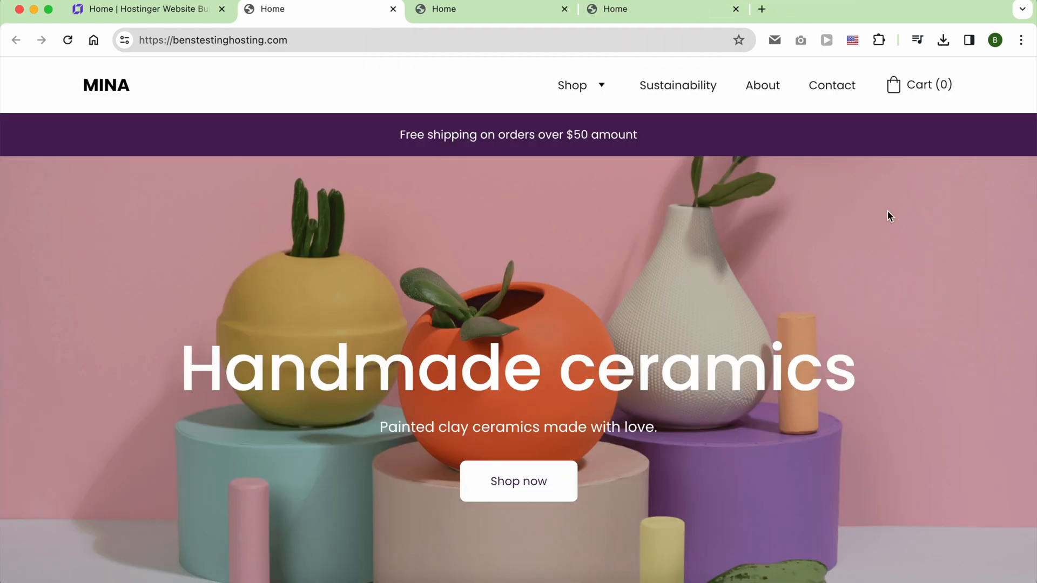
- Scroll the Mina homepage to its footer, then expand the Shop menu listing All products and New collection
scroll(down, 3)
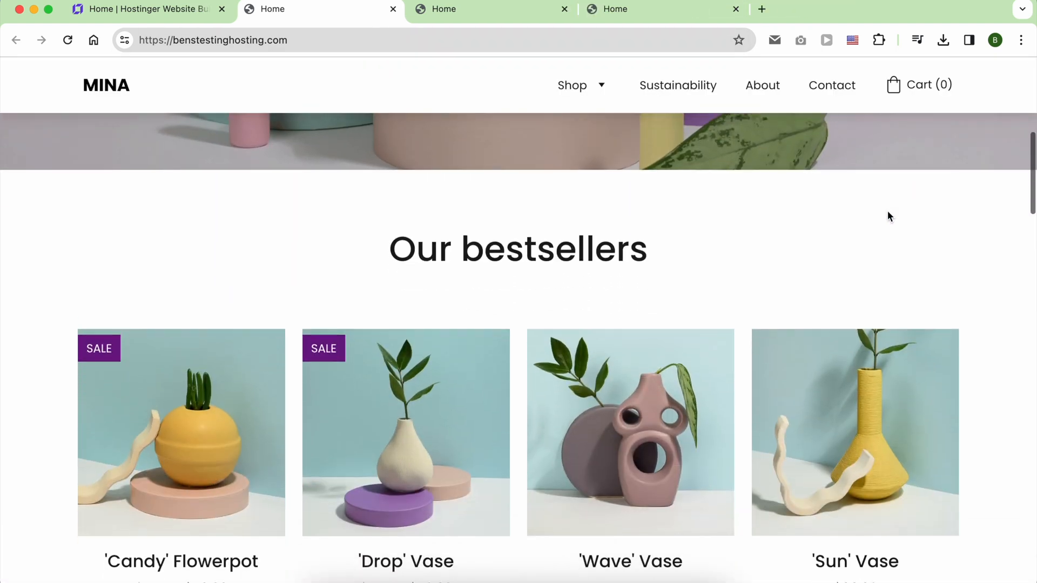
scroll(down, 3)
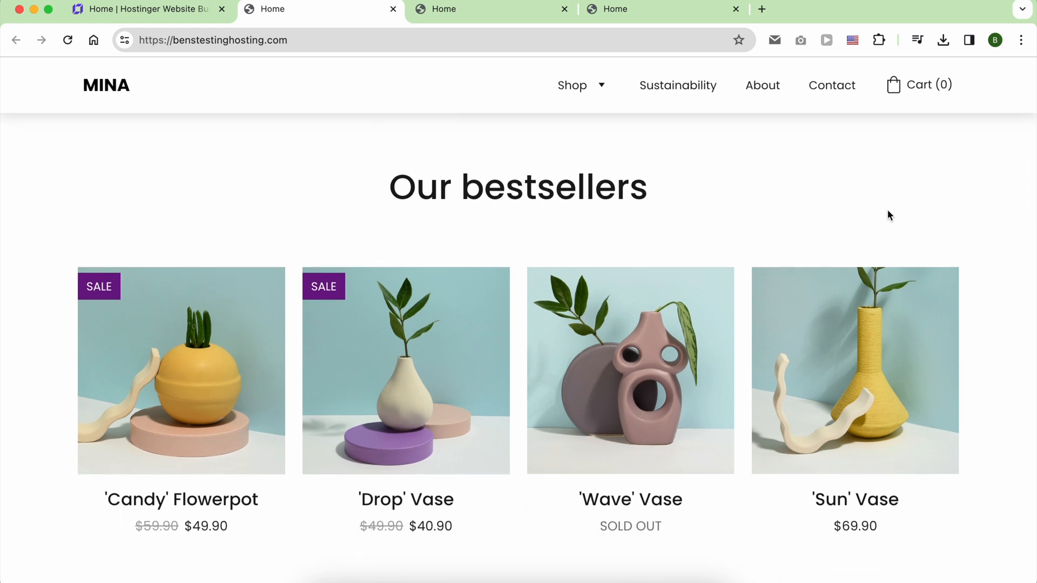
scroll(up, 3)
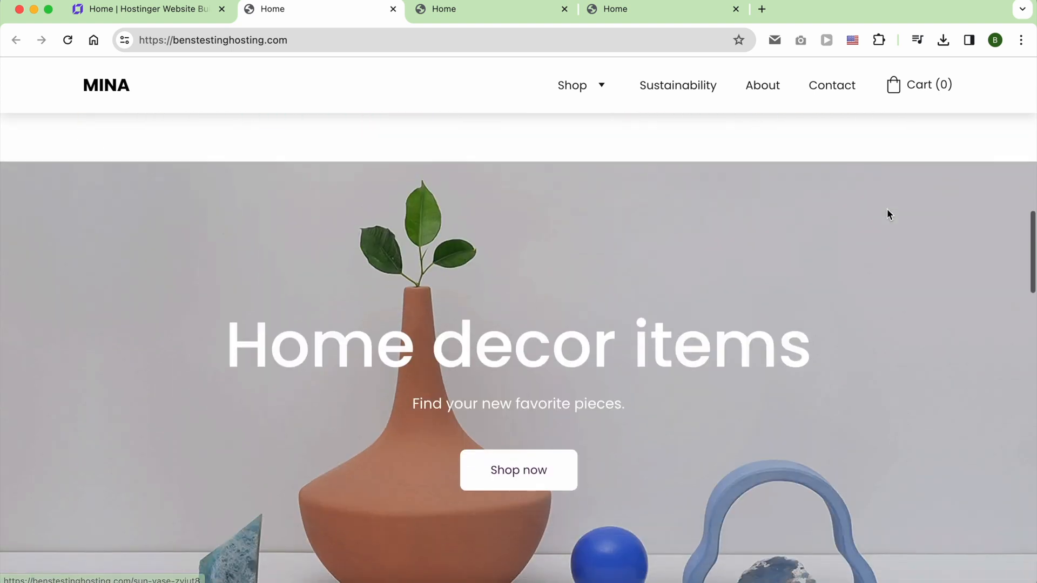
scroll(down, 3)
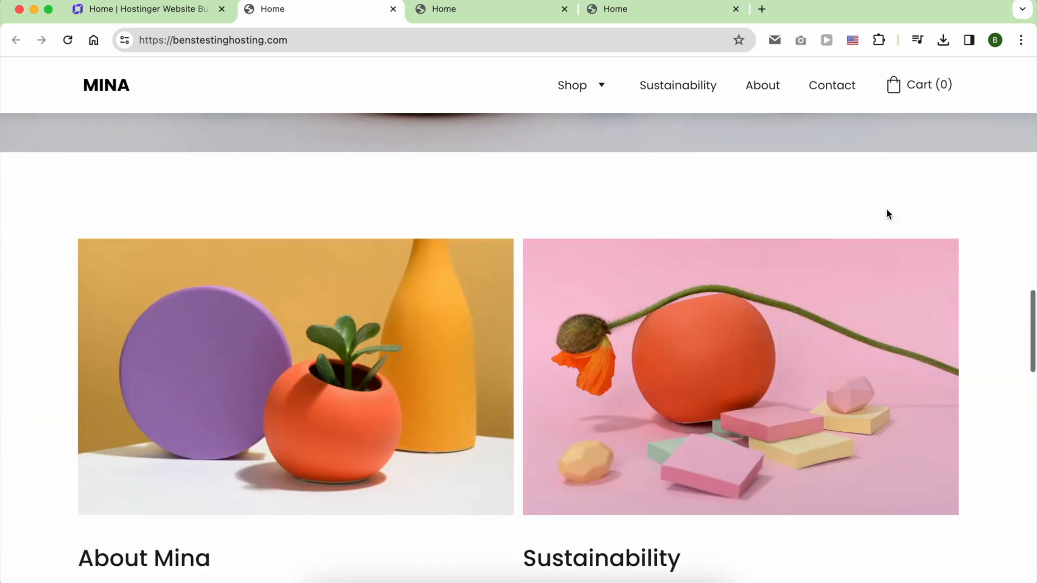
scroll(down, 3)
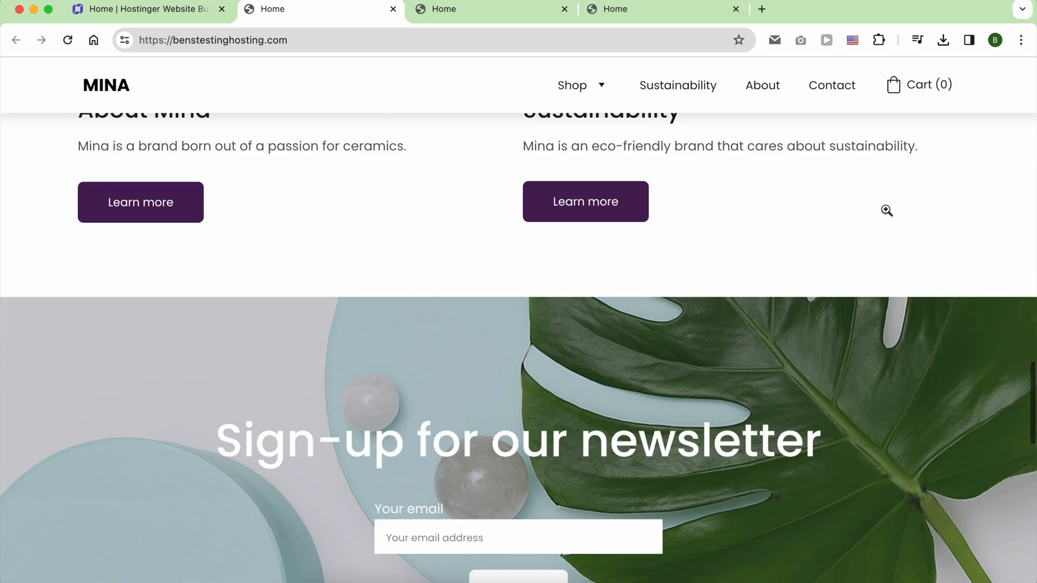
scroll(down, 3)
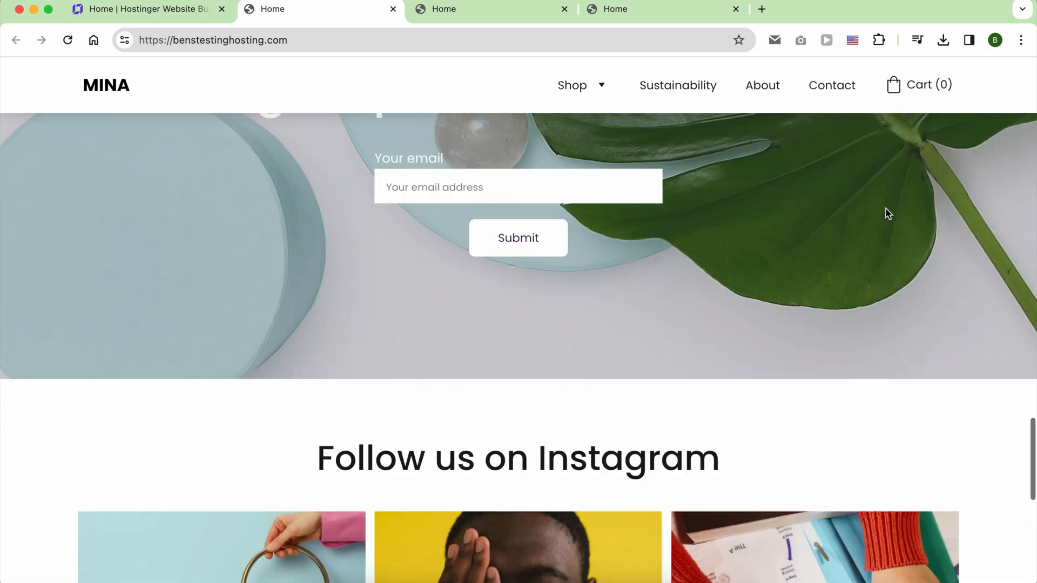
scroll(down, 3)
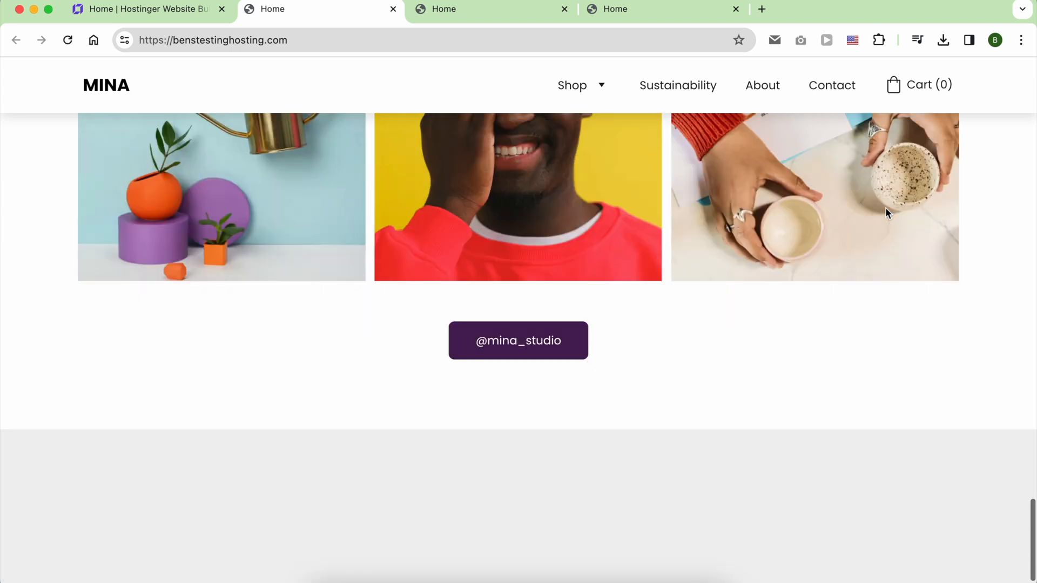
scroll(down, 3)
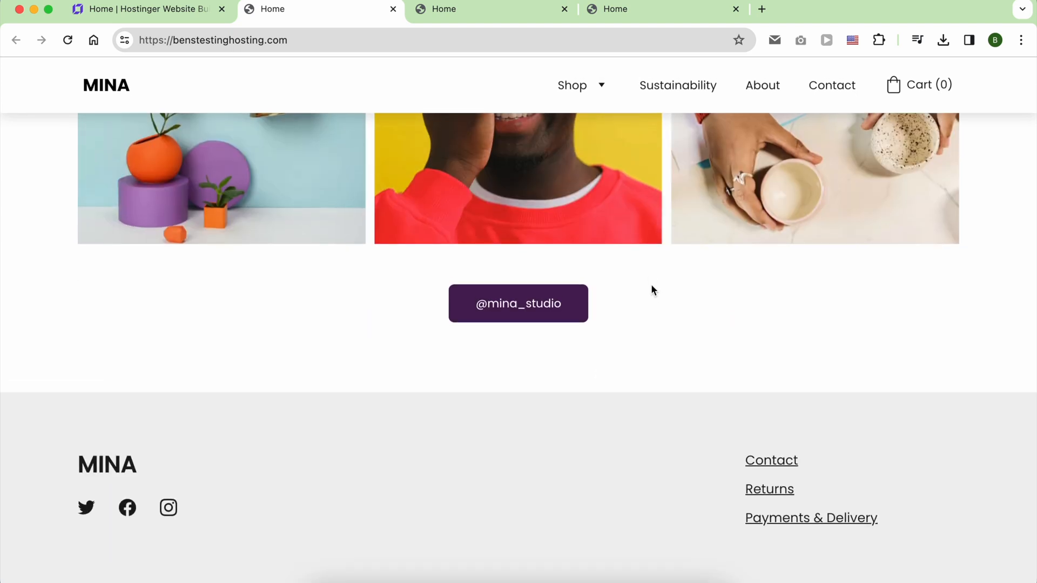
click(573, 85)
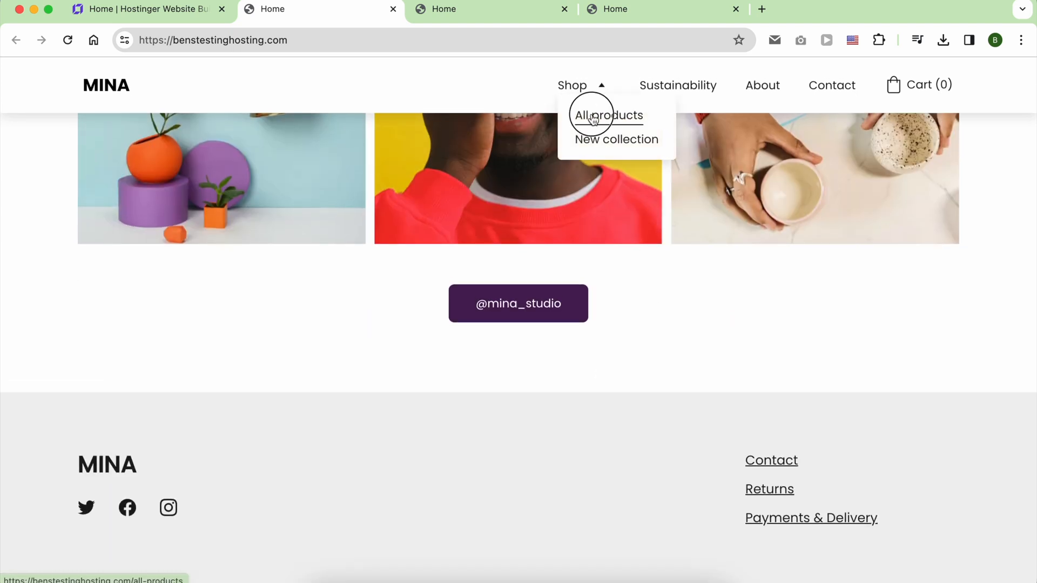
- From All products, add the 'Binocular' Vase to the bag and raise its quantity to 2 ($99.80)
click(606, 115)
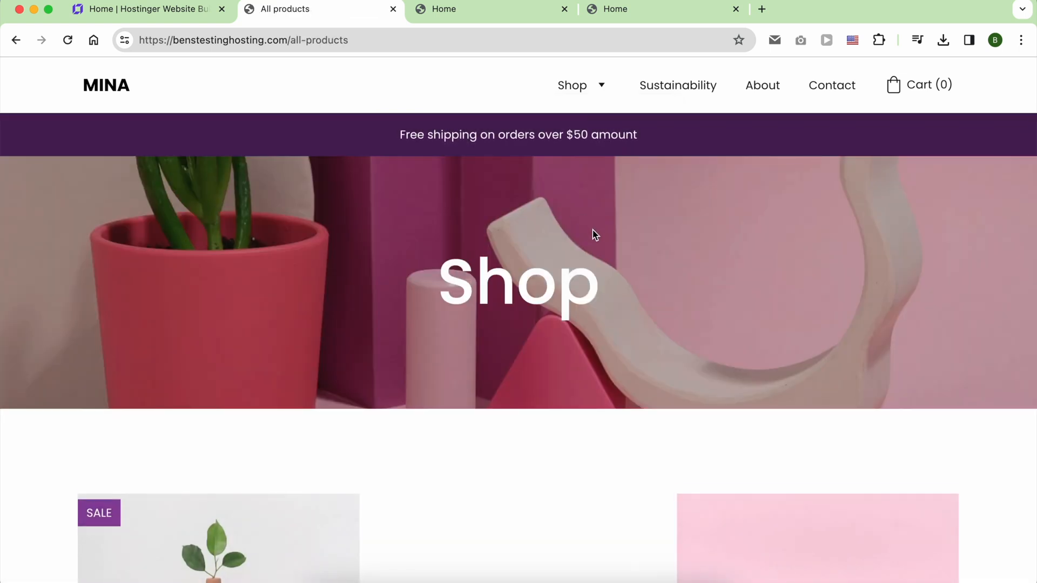
scroll(down, 3)
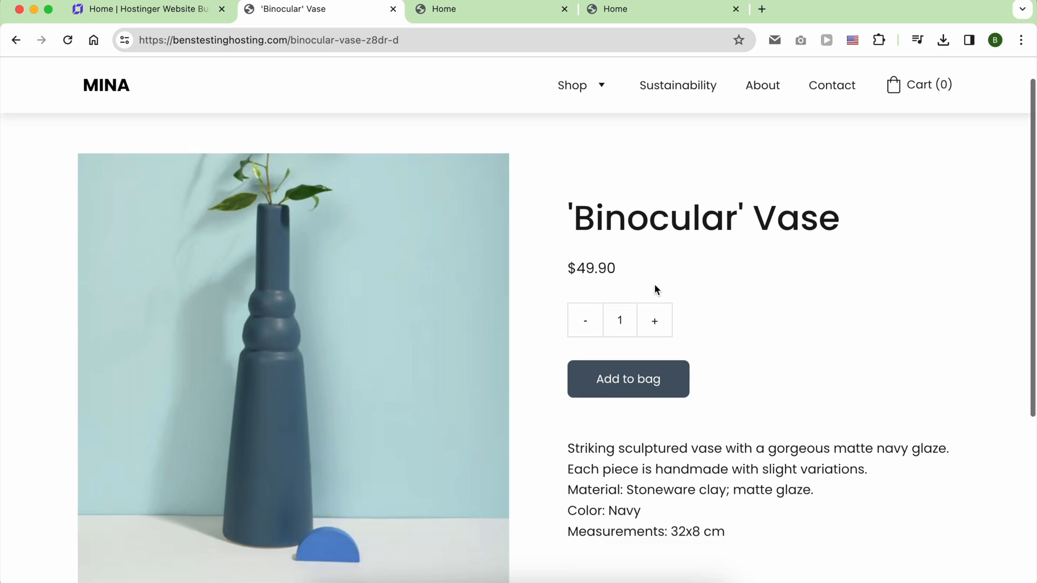
click(626, 379)
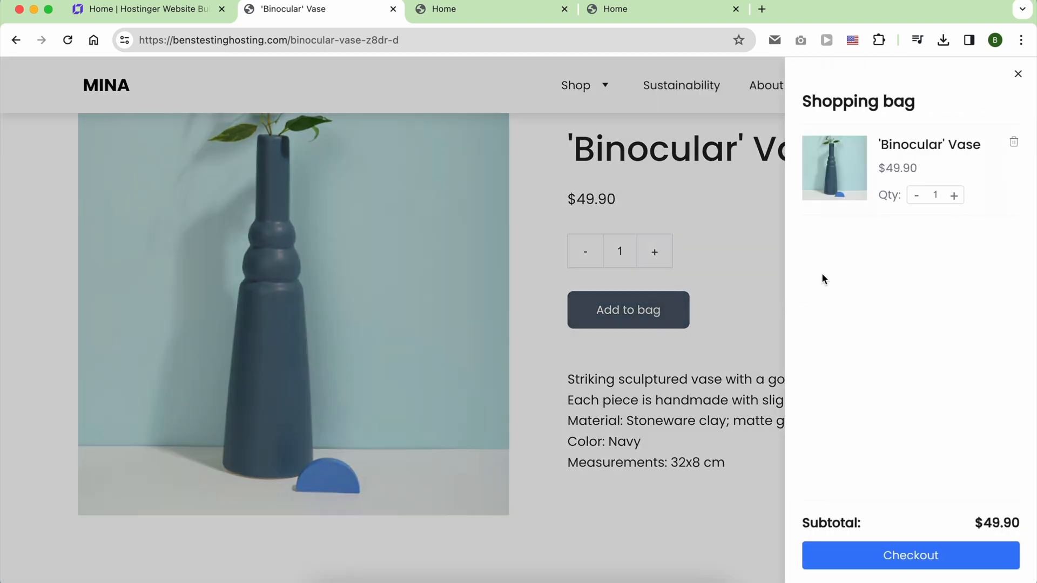
click(954, 195)
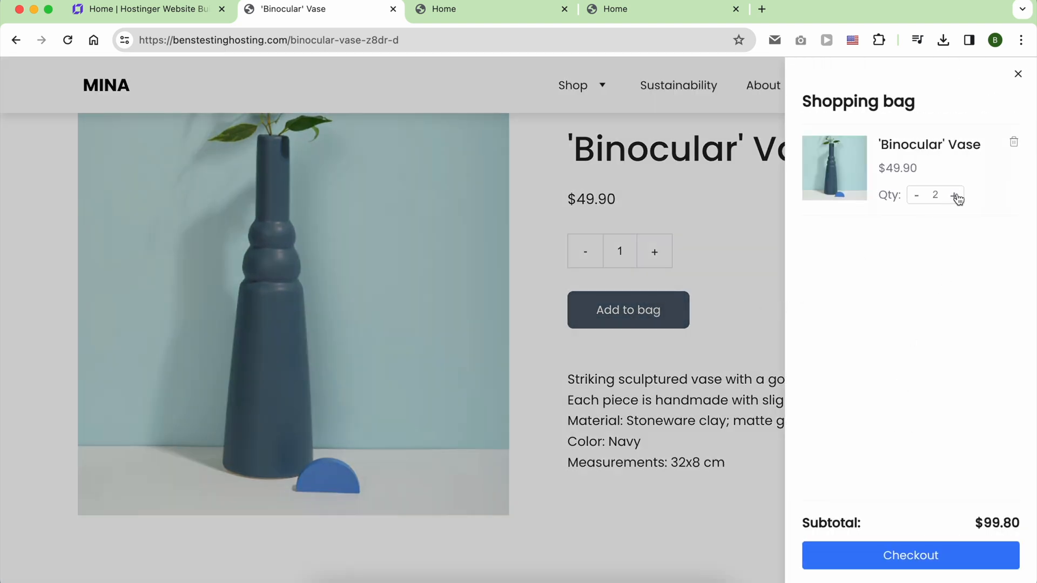